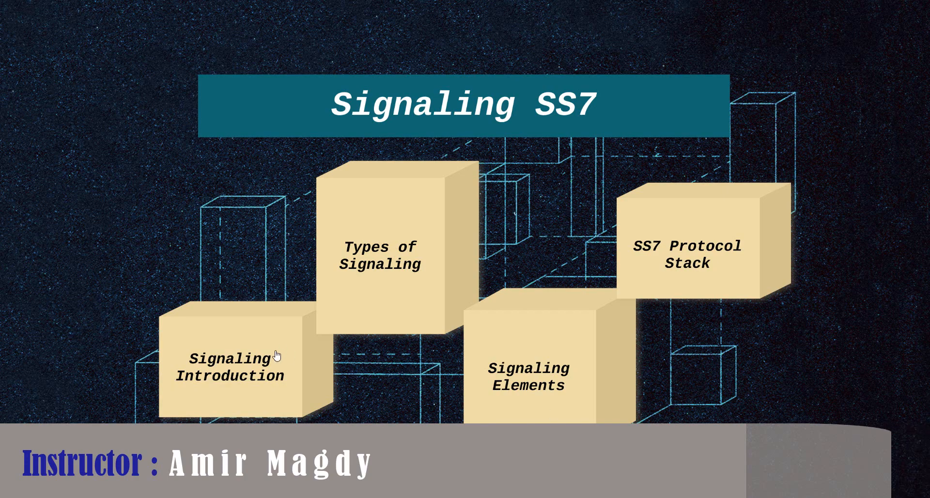
Zoom from the SS7 chapter overview into the Signaling Introduction definition frame
left_click(229, 365)
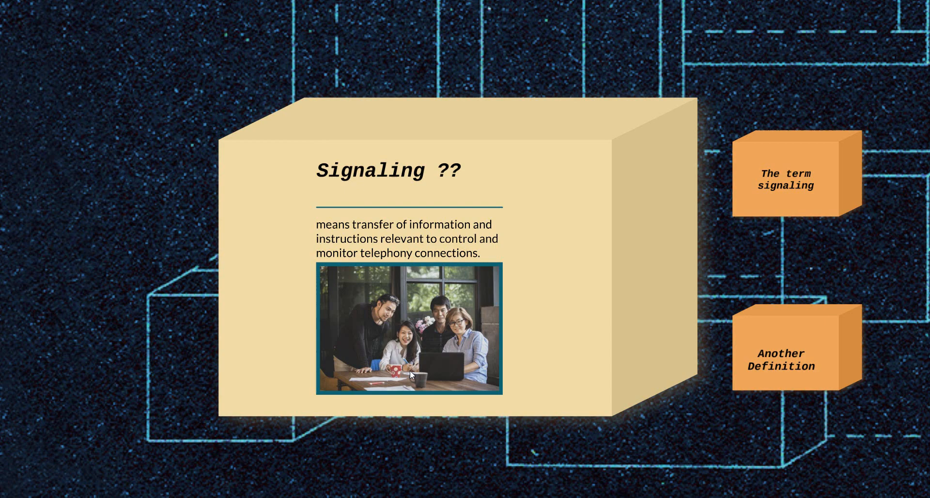
mouse_move(497, 276)
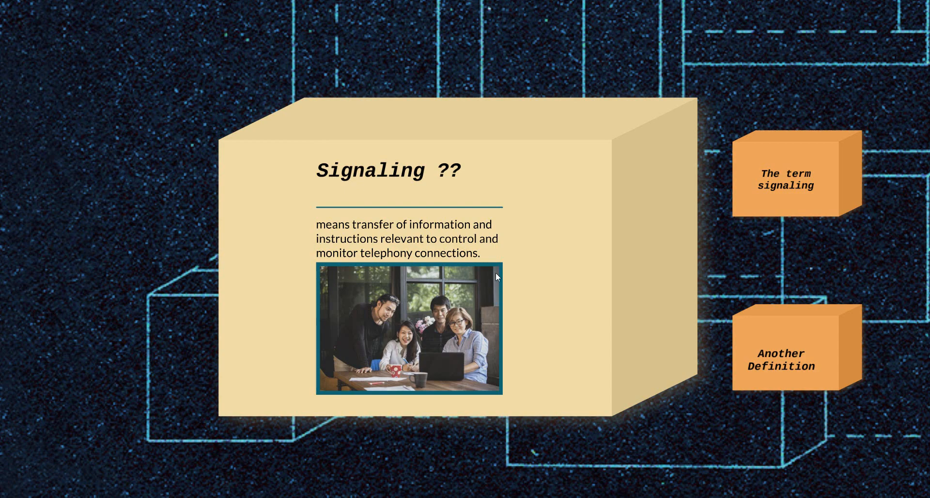
mouse_move(825, 166)
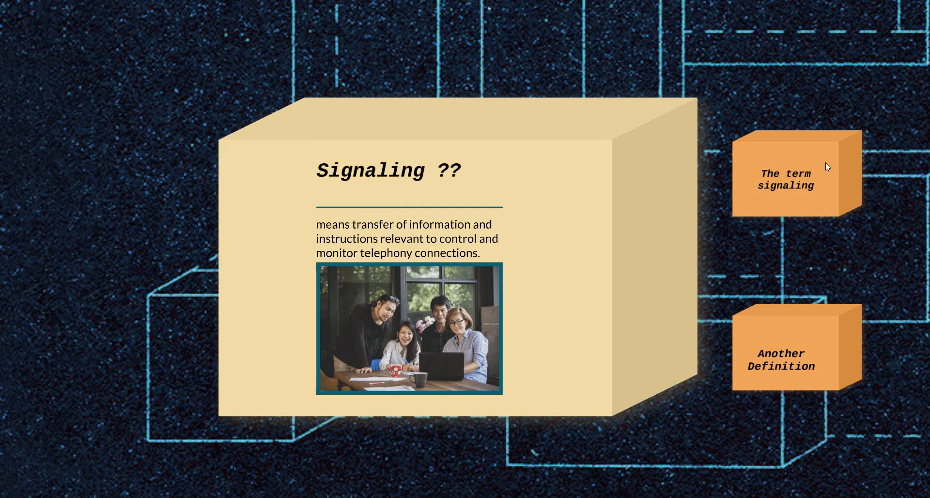
left_click(787, 179)
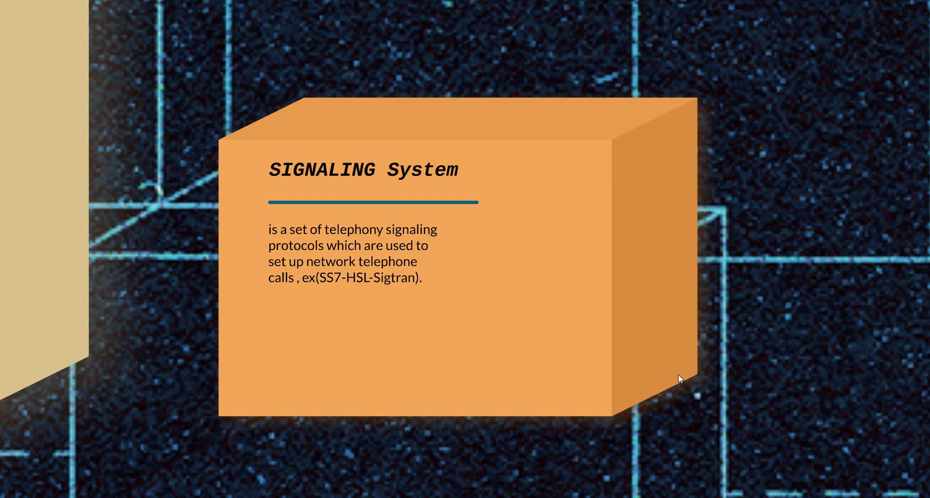
mouse_move(529, 343)
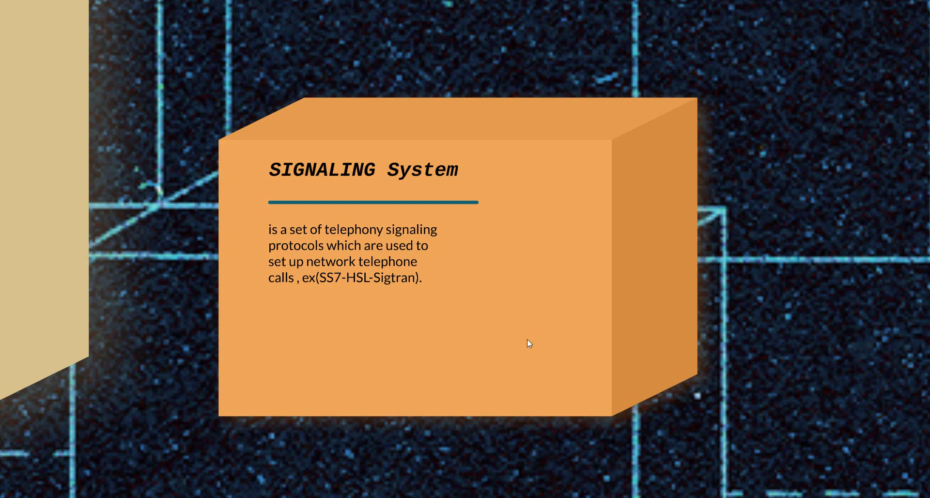
mouse_move(374, 243)
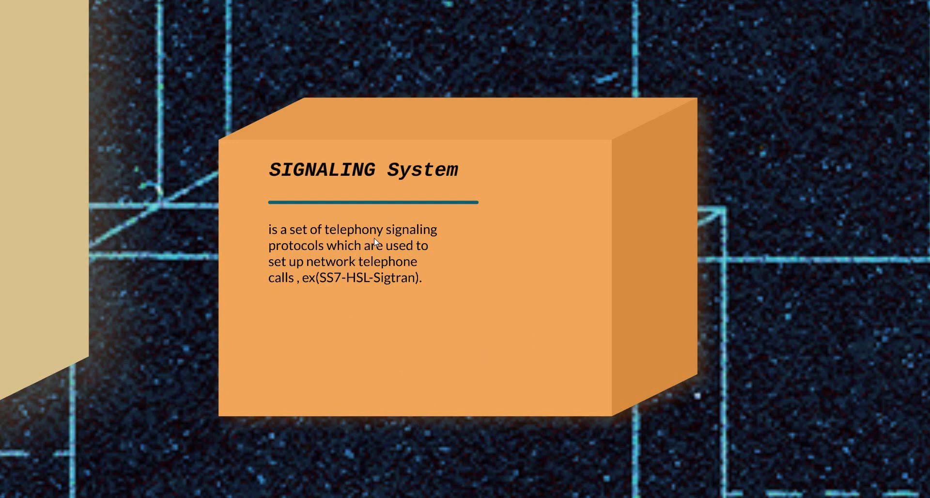
mouse_move(265, 268)
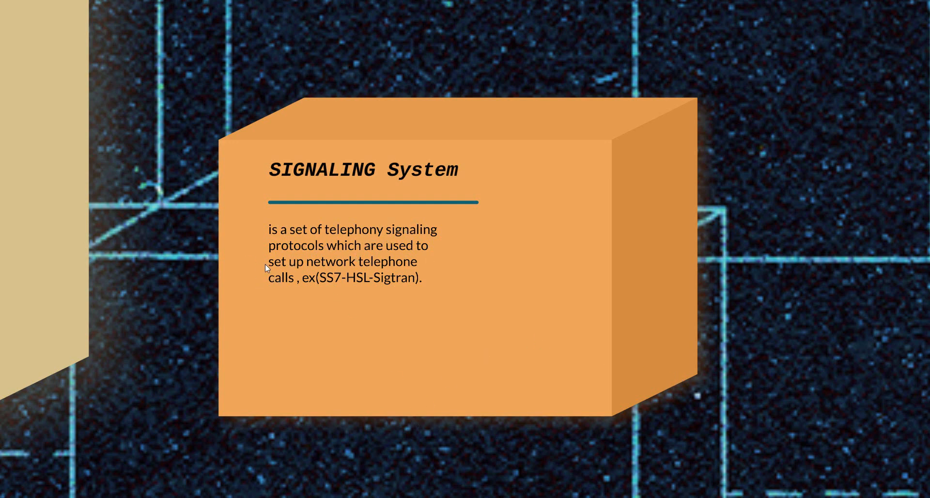
mouse_move(233, 261)
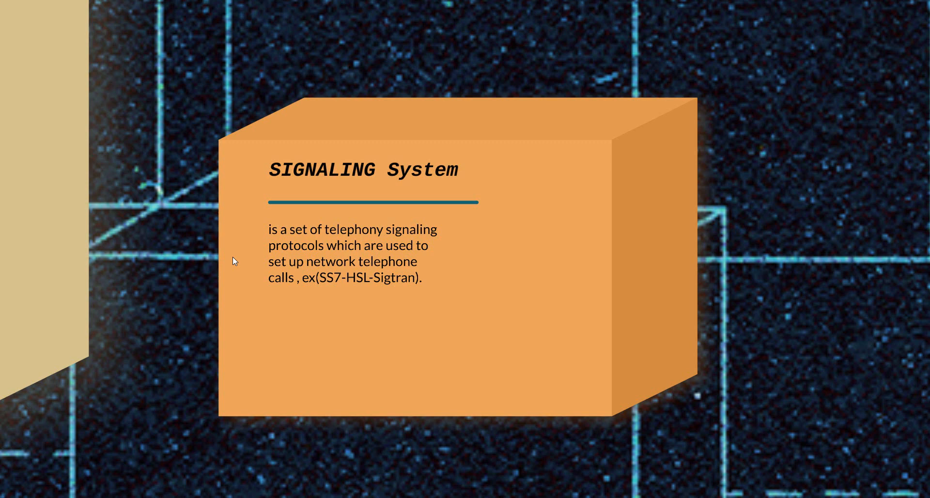